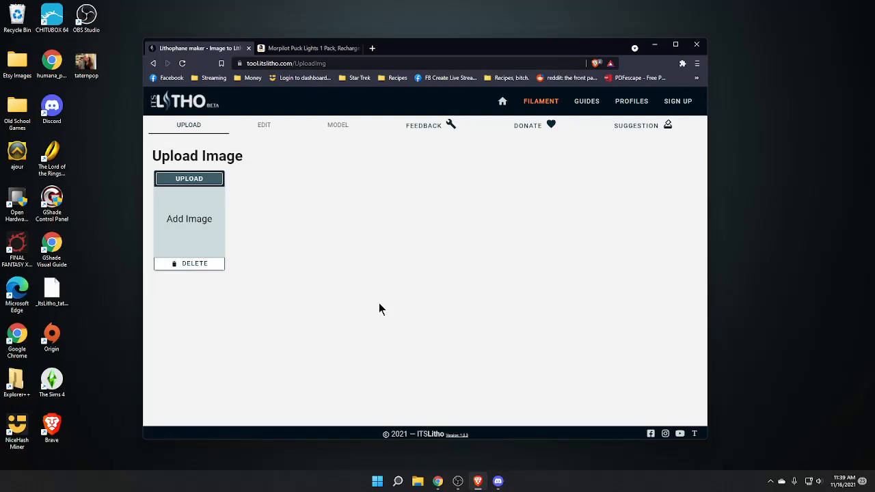
mouse_move(367, 265)
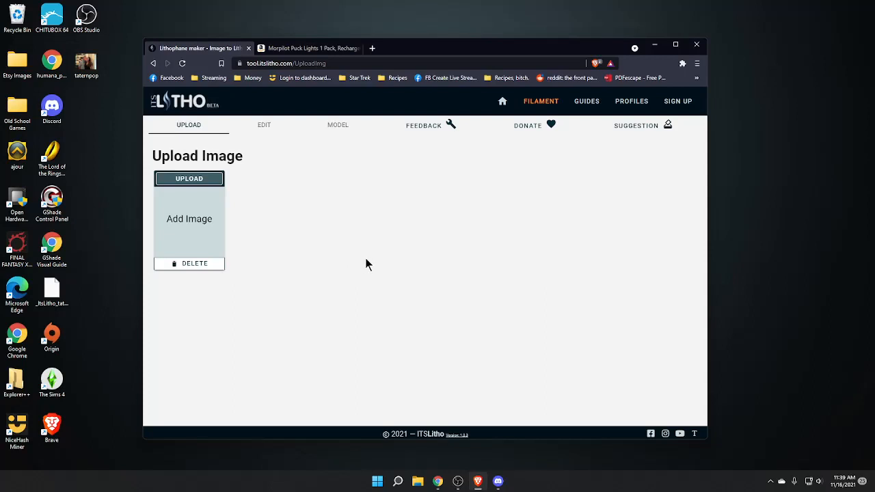
mouse_move(344, 252)
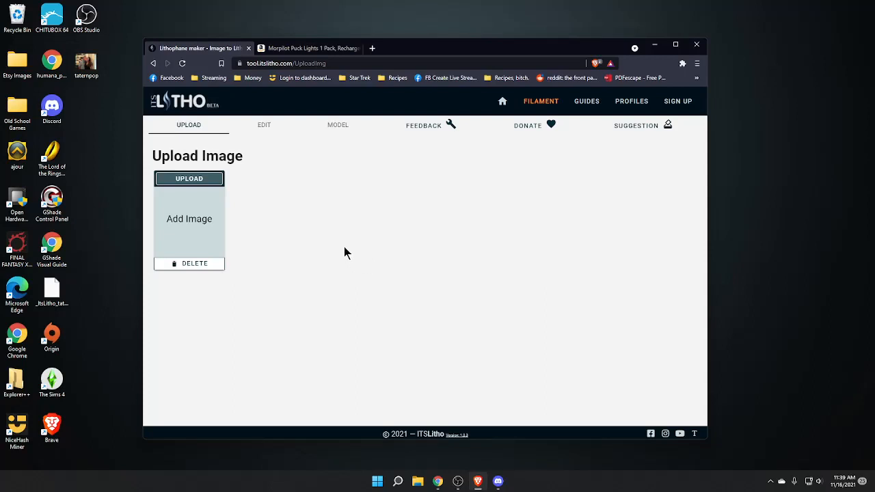
mouse_move(342, 235)
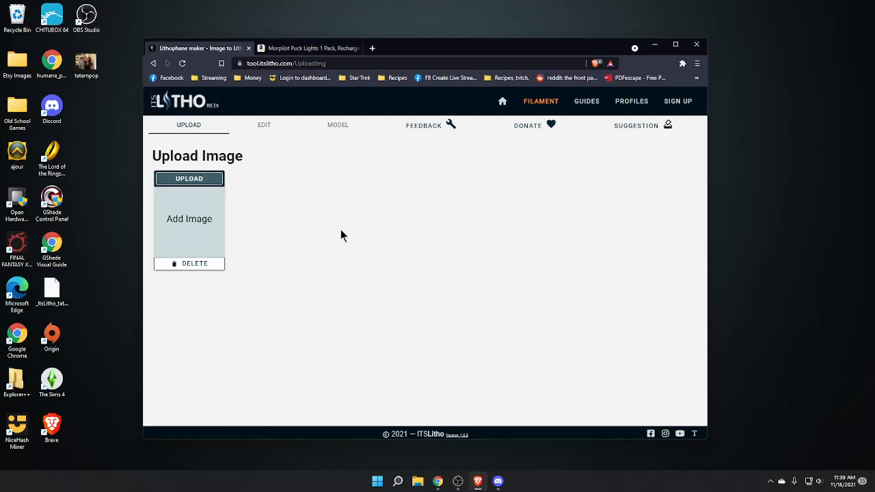
mouse_move(322, 227)
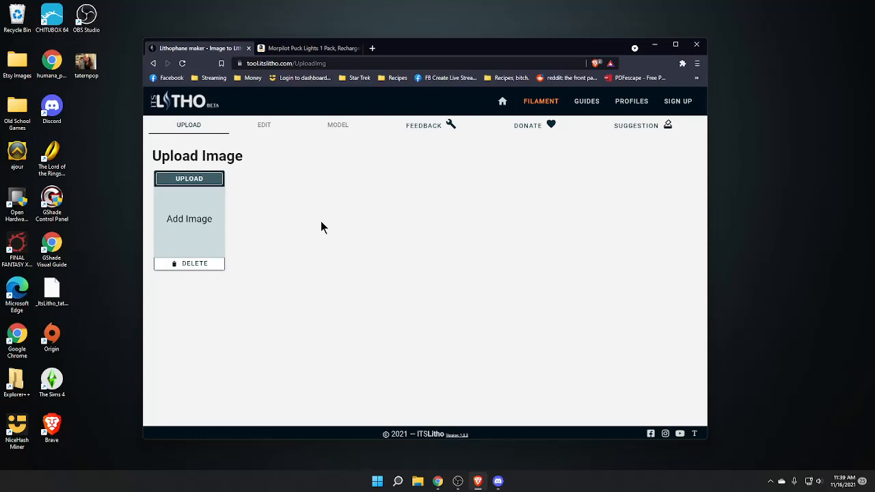
mouse_move(280, 153)
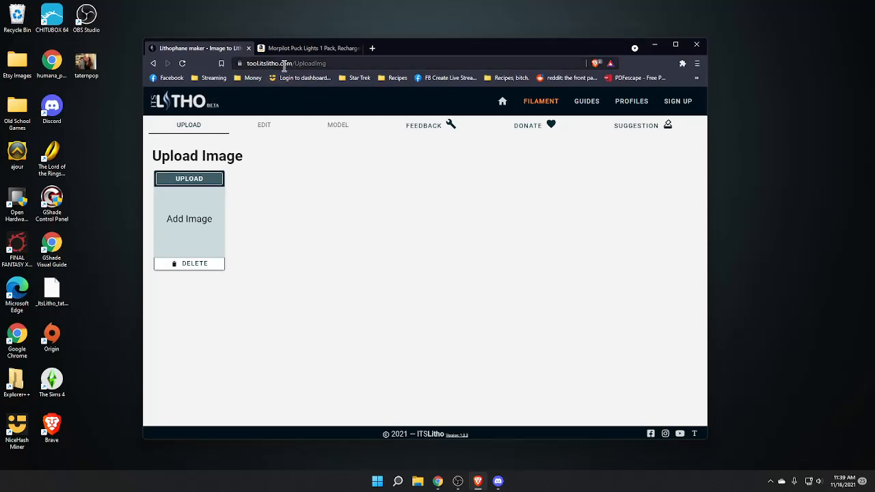
mouse_move(266, 225)
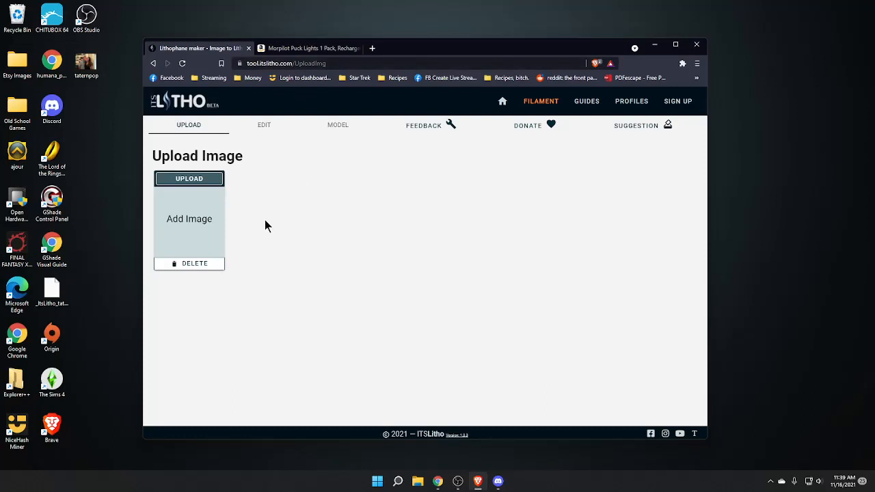
mouse_move(188, 179)
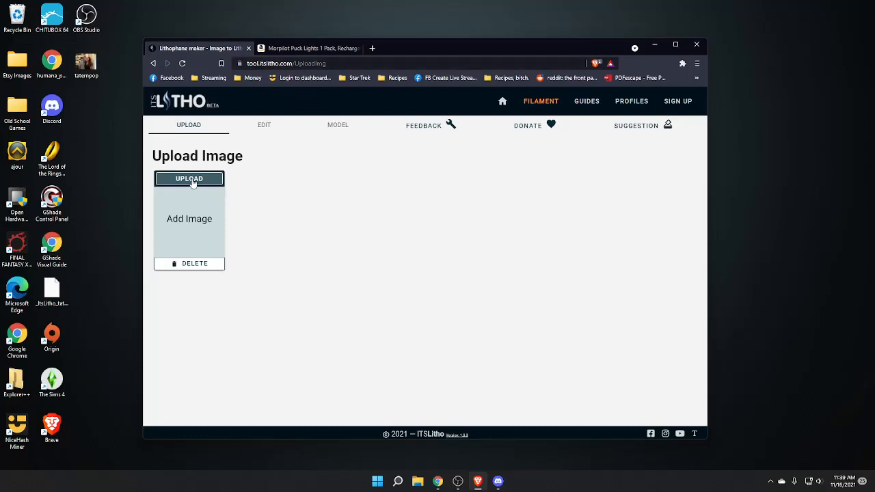
Upload the taternpop JPG photo of two people from the Desktop folder
click(189, 178)
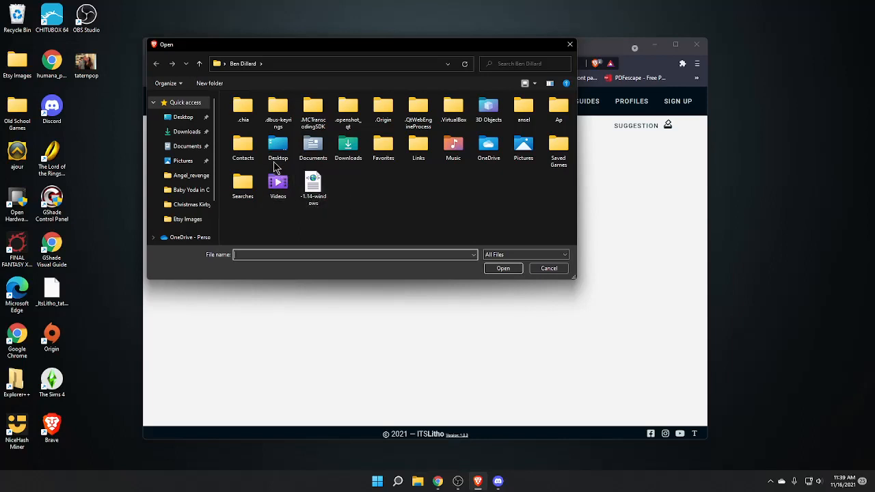
double_click(277, 144)
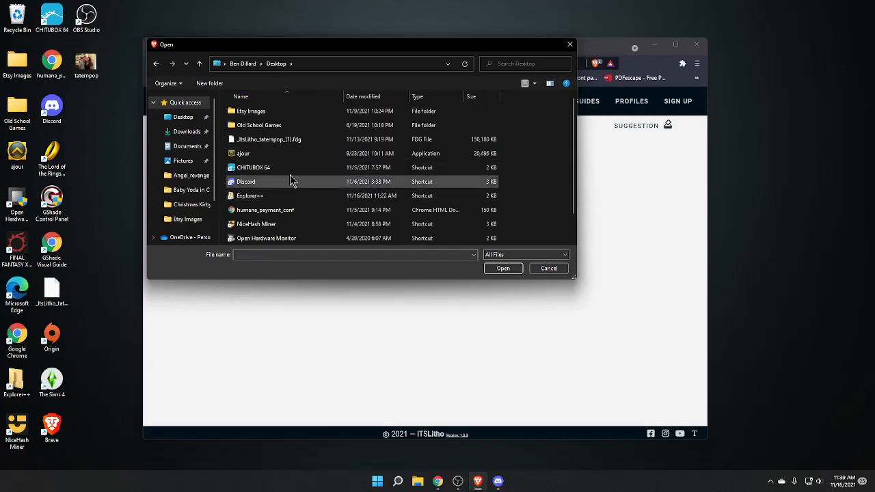
scroll(down, 3)
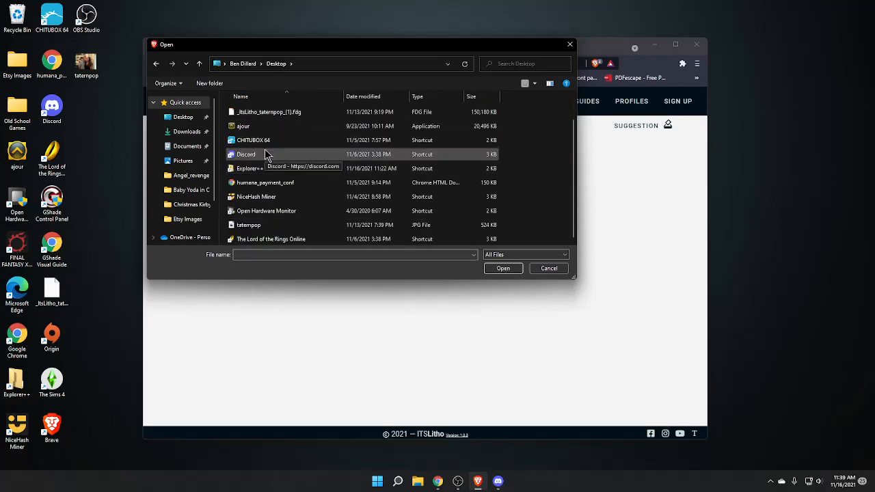
click(249, 225)
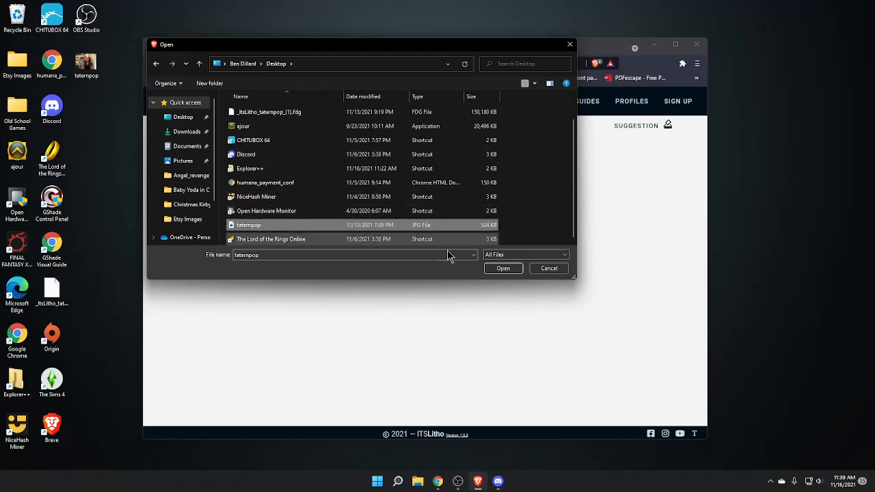
click(502, 268)
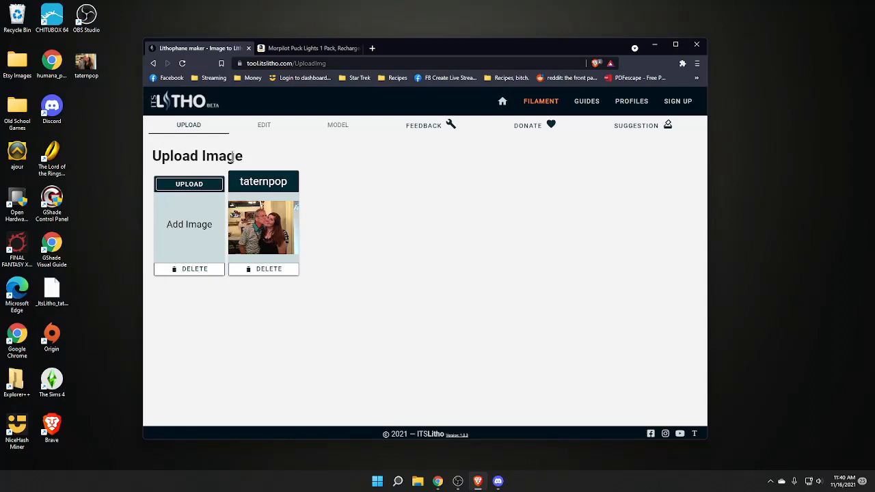
Open the uploaded photo in the Edit stage, displayed in greyscale
click(264, 126)
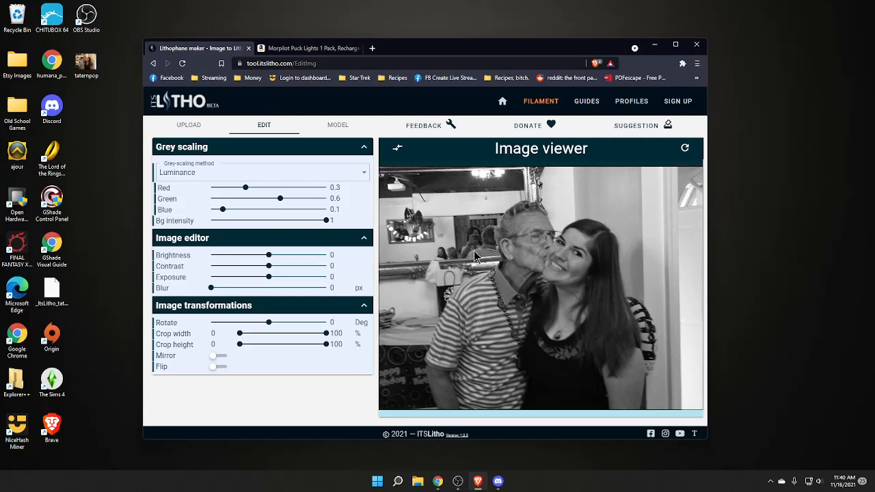
mouse_move(533, 262)
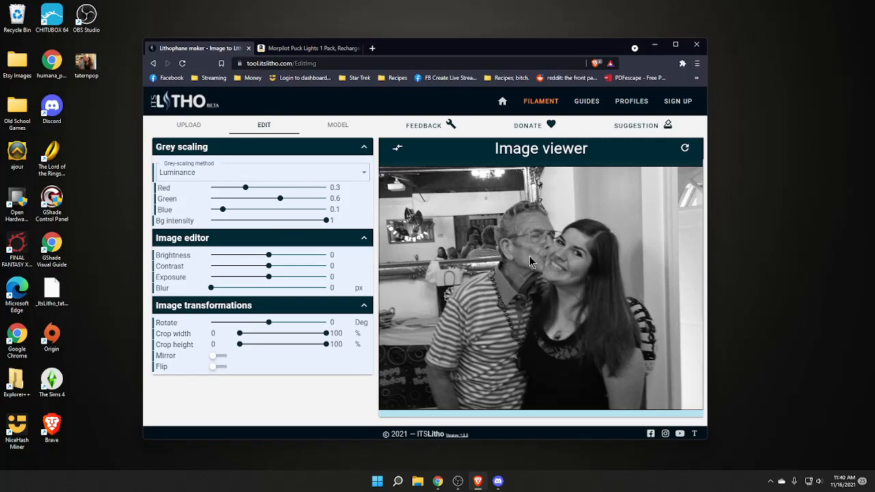
mouse_move(473, 223)
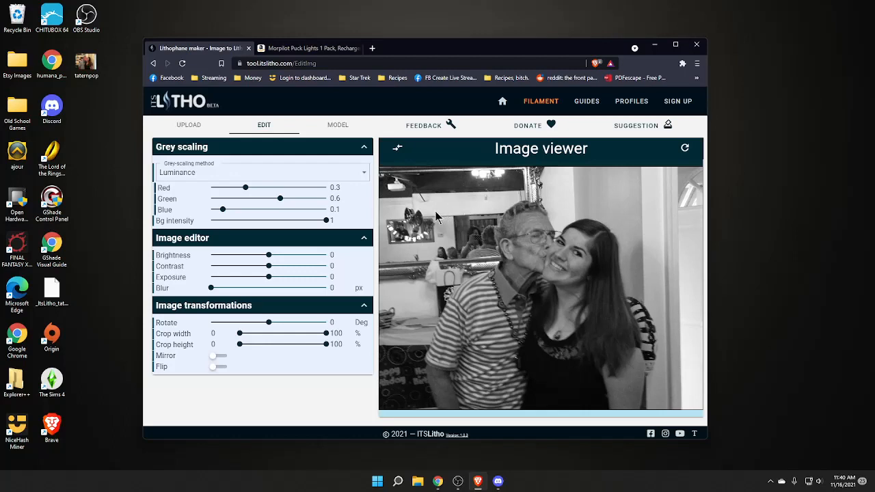
mouse_move(288, 145)
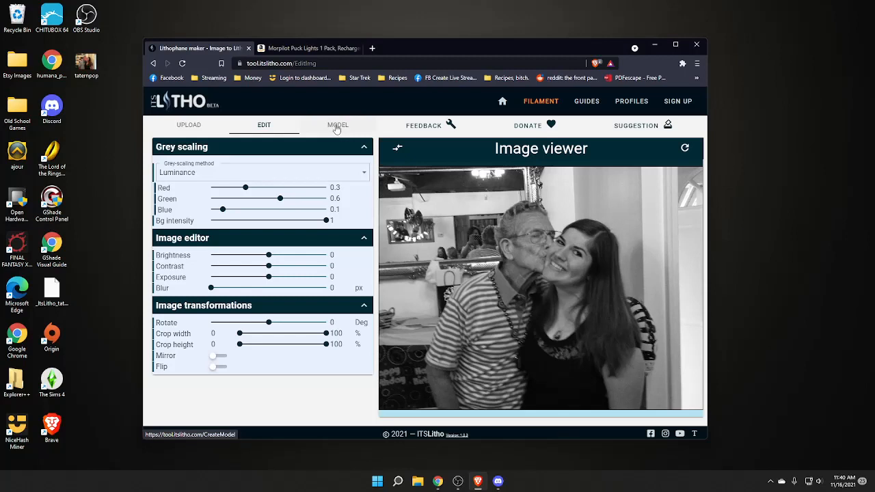
Build the 3D model, showing the photo as a framed flat lithophane with default settings
click(338, 126)
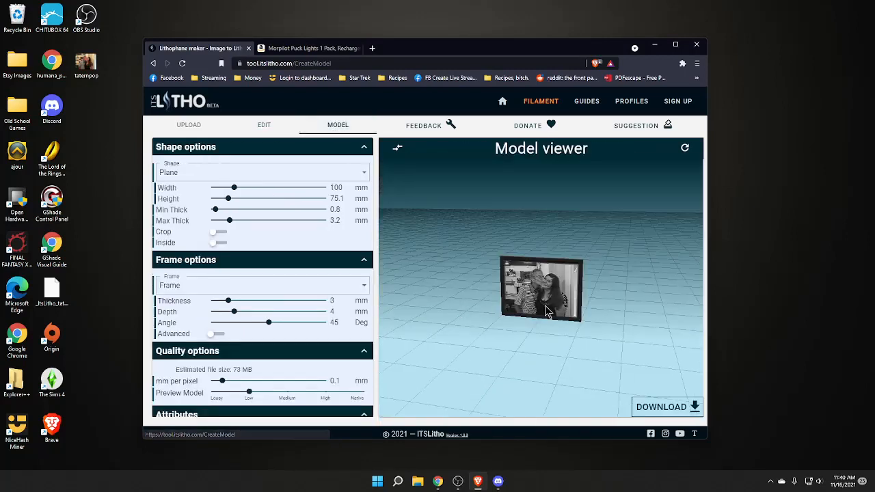
drag(547, 311, 615, 316)
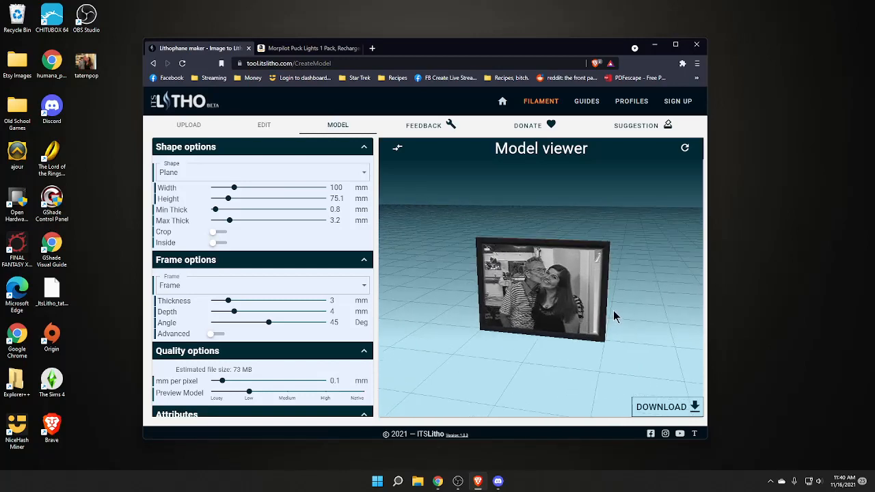
drag(615, 316, 509, 321)
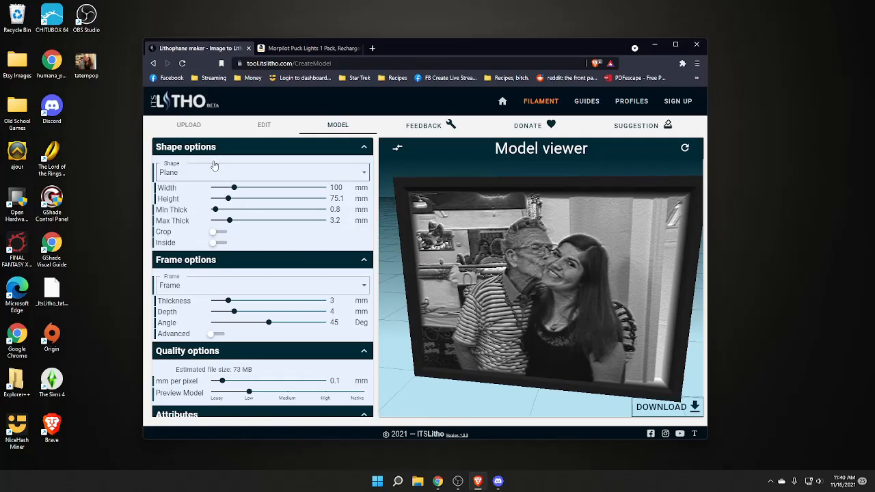
Change the lithophane shape to Arc and check the curve in the viewer
click(263, 172)
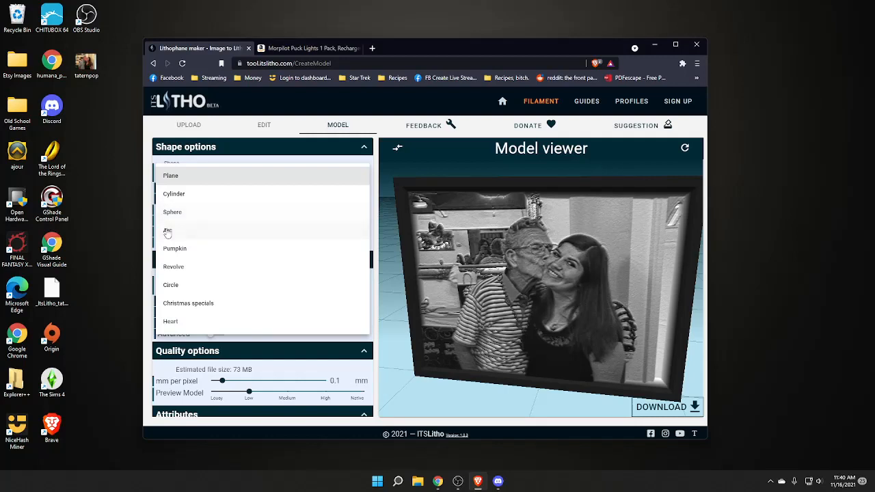
click(166, 230)
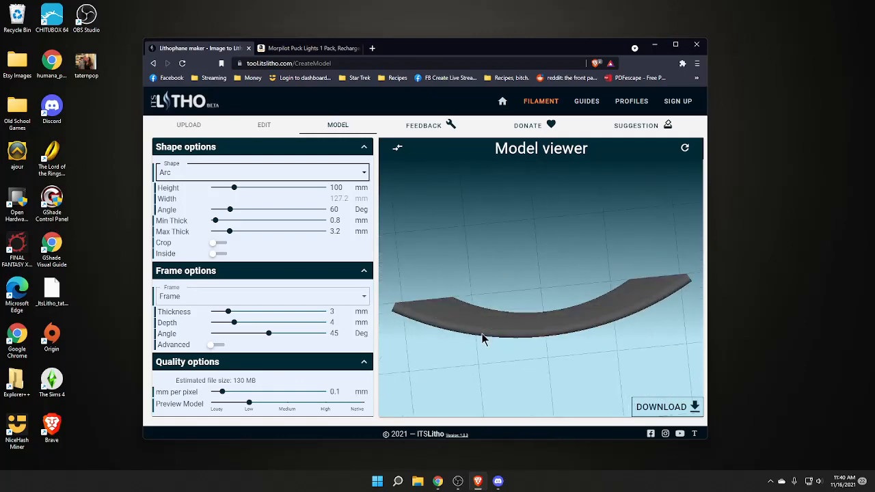
drag(481, 339, 507, 342)
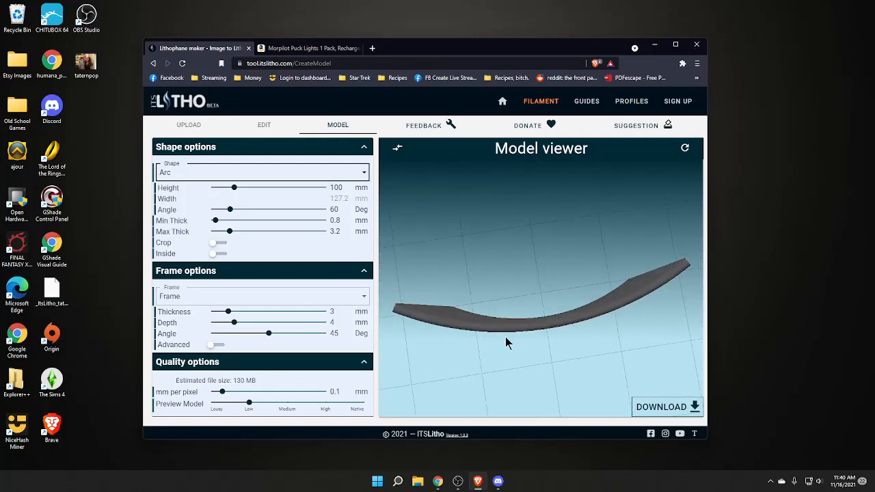
drag(505, 342, 563, 280)
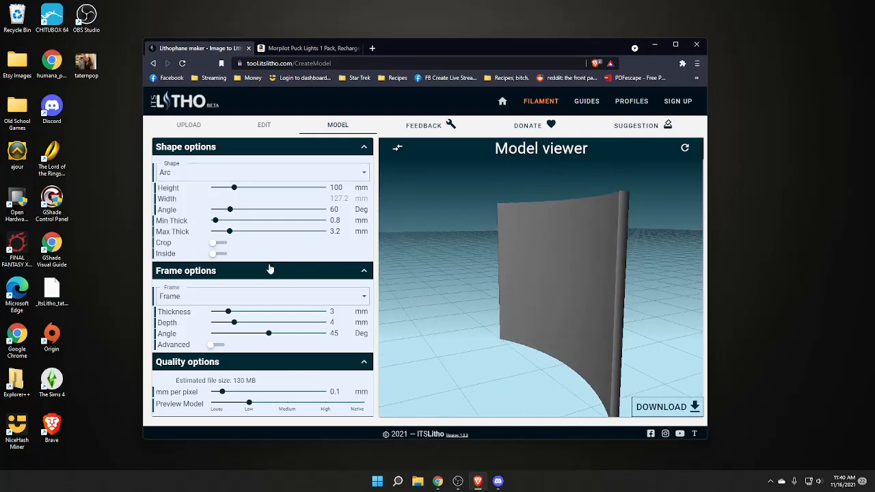
scroll(down, 3)
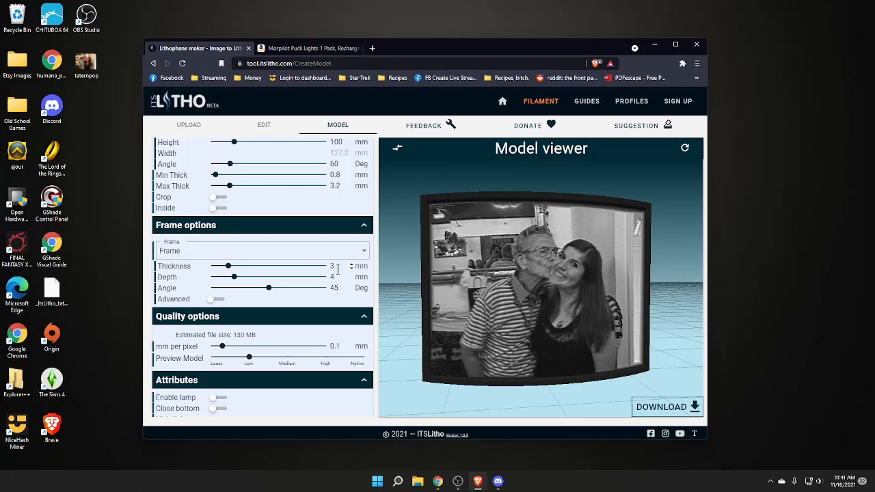
Reduce the frame thickness from 3 to 2 mm, keeping depth 4 mm and angle 45°
click(332, 265)
text(2)
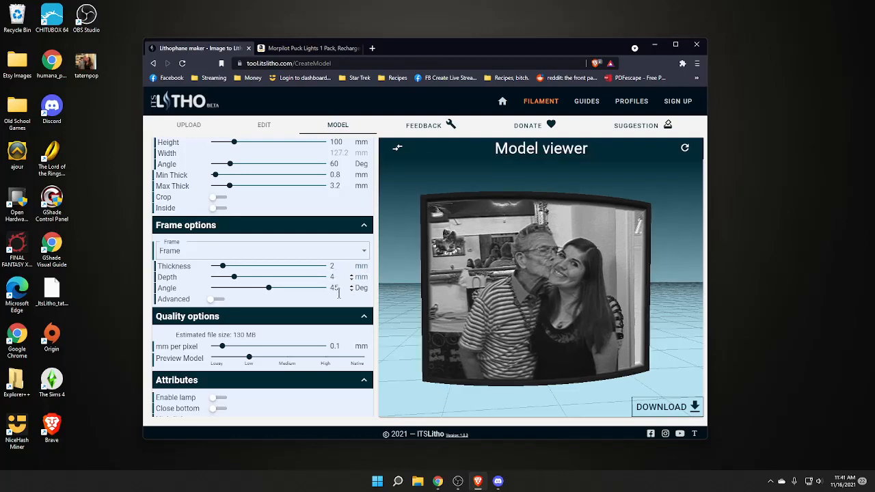
mouse_move(303, 295)
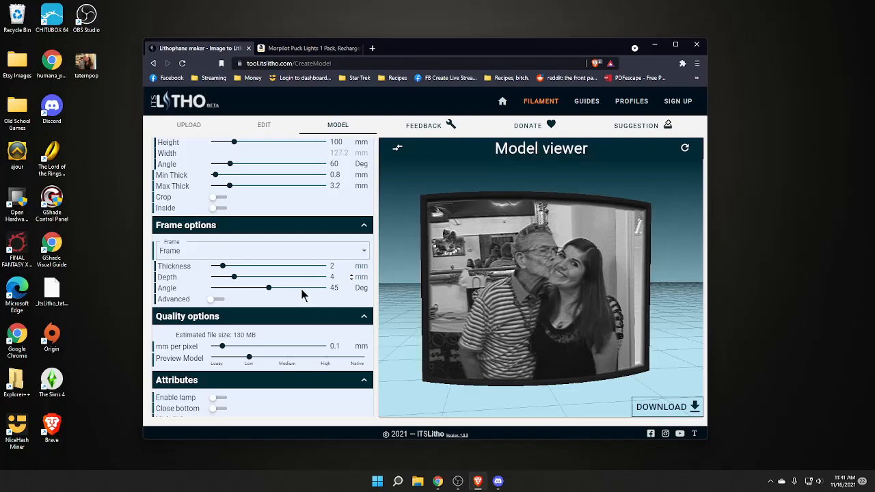
scroll(down, 3)
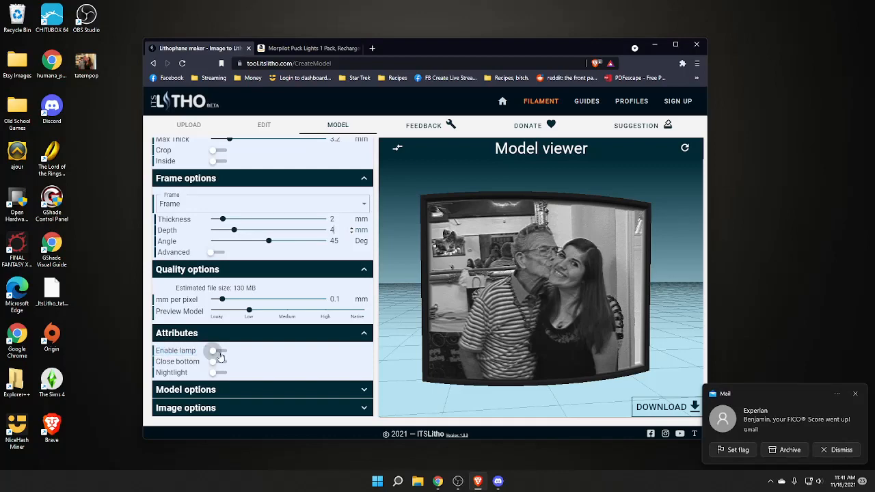
Enable the lamp attribute so the arc lithophane sits on a stand with a bulb holder
click(219, 350)
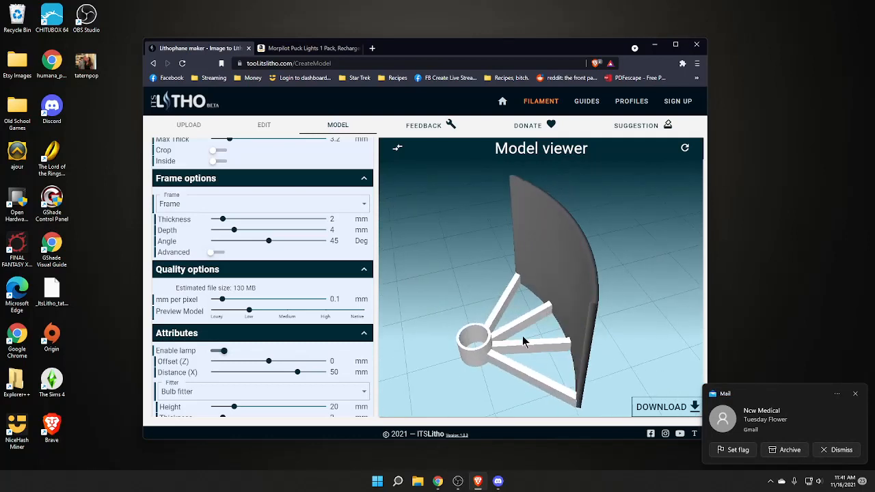
drag(523, 342, 517, 339)
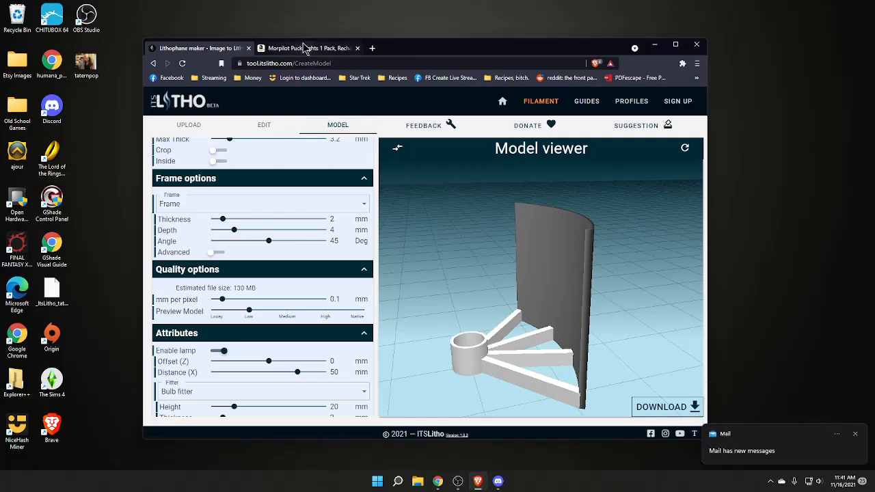
click(307, 47)
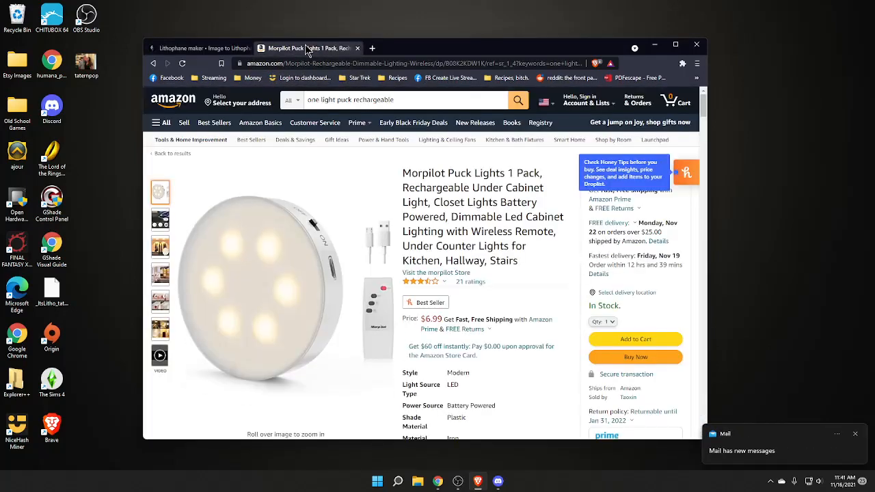
scroll(down, 3)
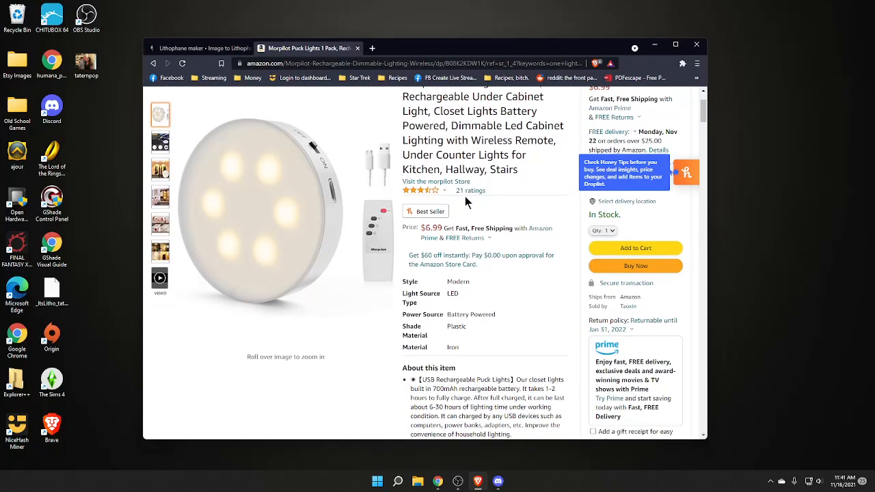
scroll(down, 3)
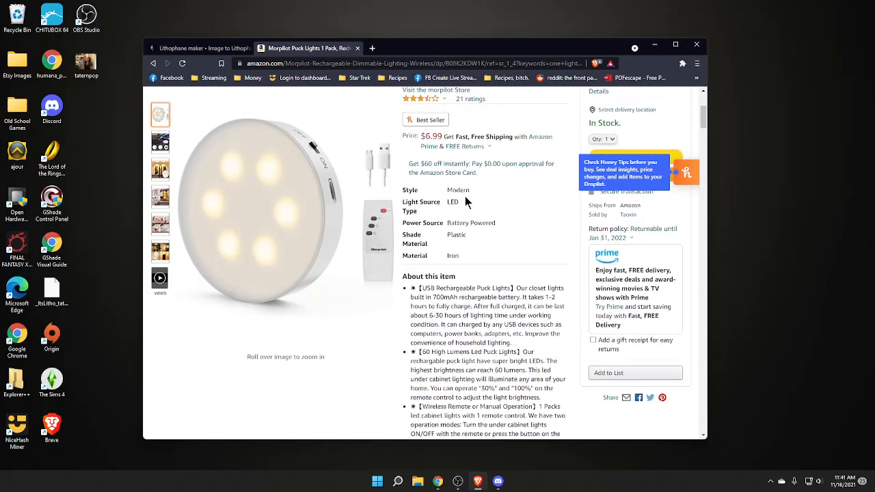
scroll(up, 3)
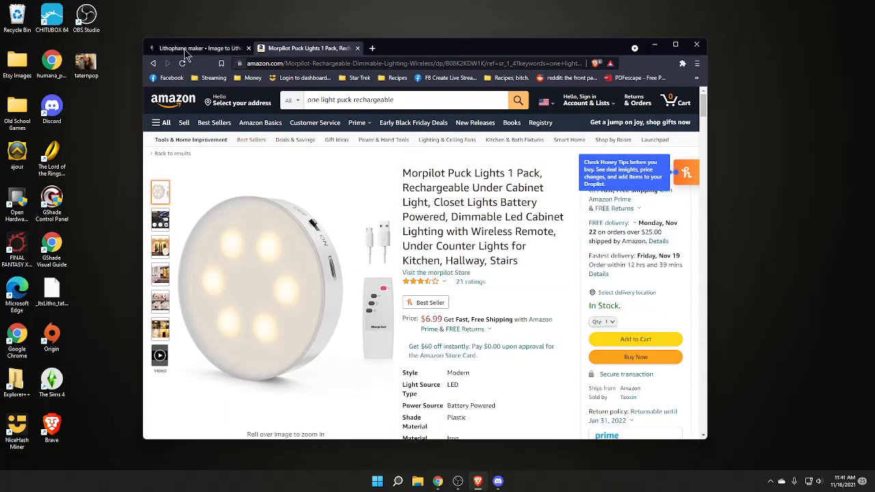
mouse_move(198, 48)
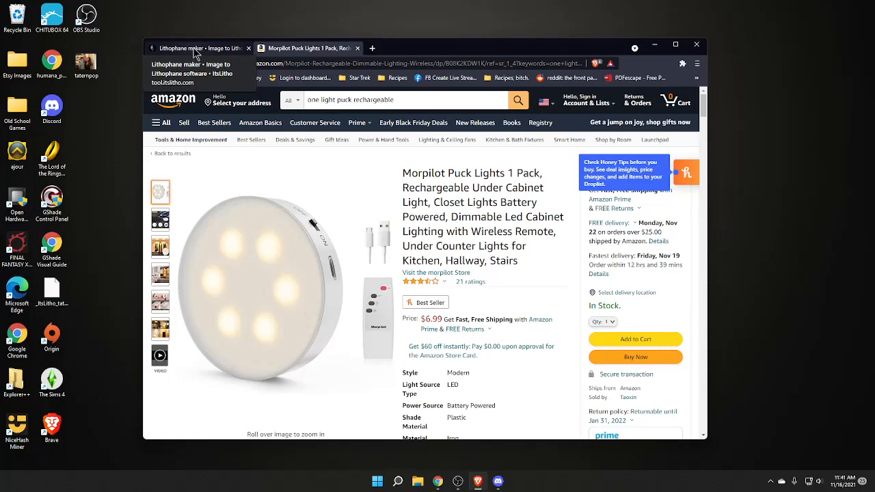
click(198, 48)
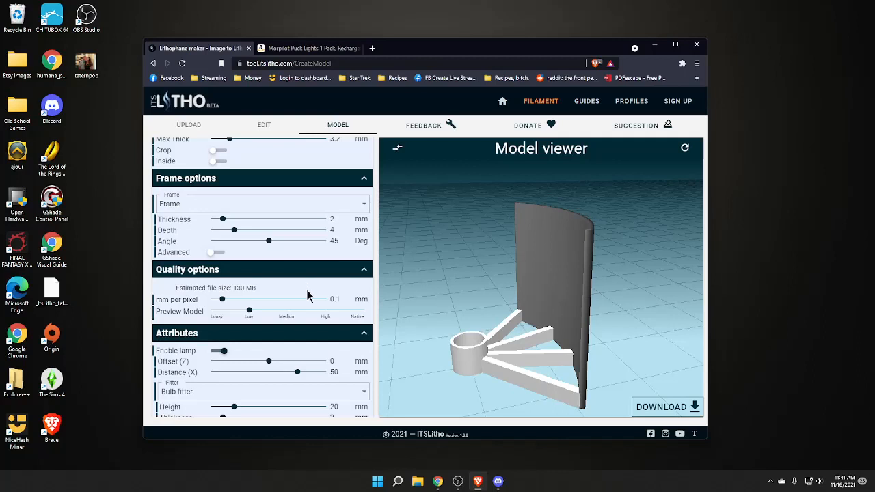
mouse_move(213, 313)
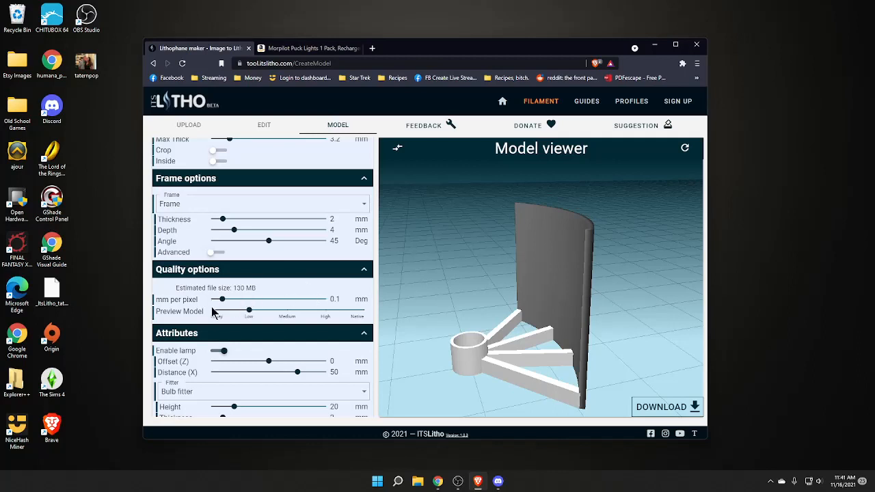
Set the bulb holder to height 10, thickness 2, diameter 69 mm and view the base from behind
scroll(down, 3)
text(69)
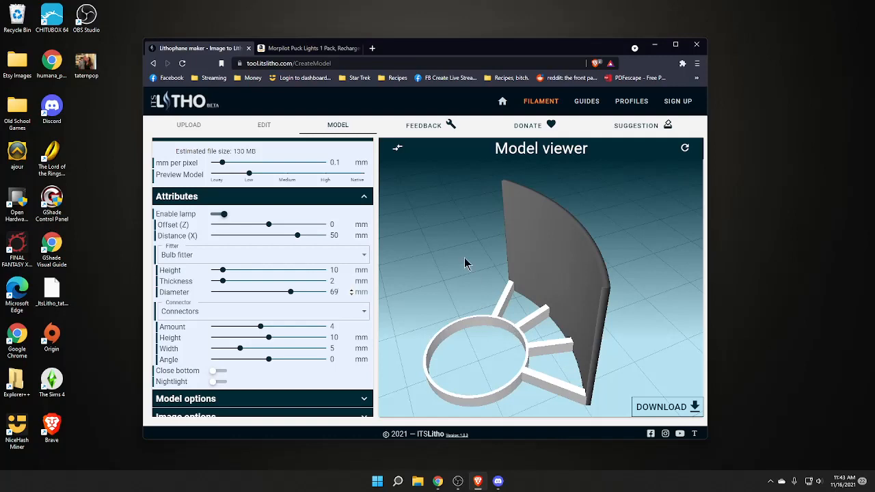
mouse_move(631, 347)
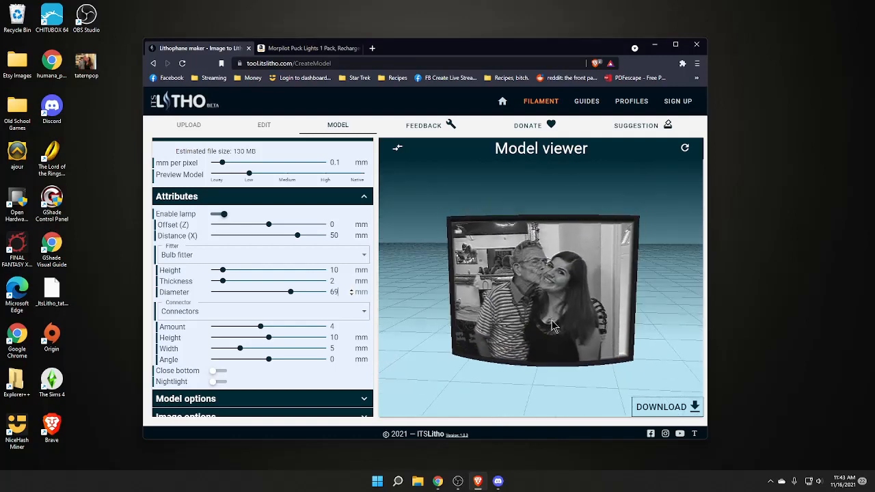
drag(553, 326, 522, 332)
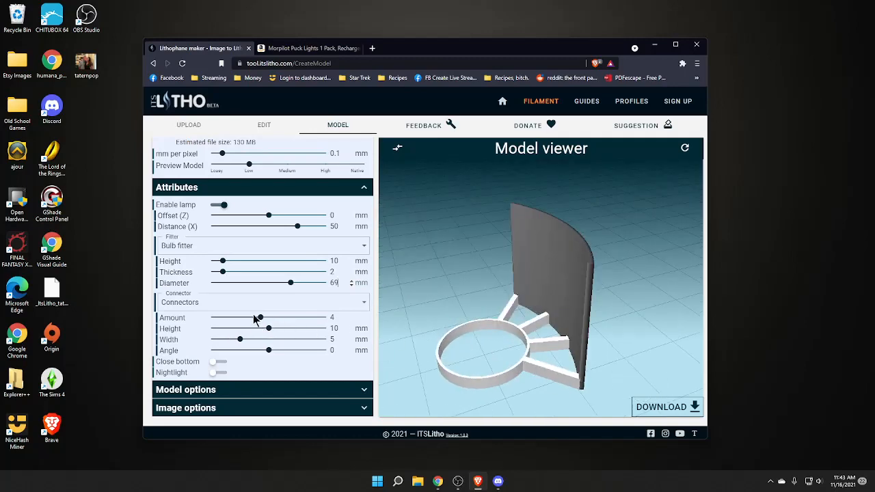
drag(258, 318, 244, 318)
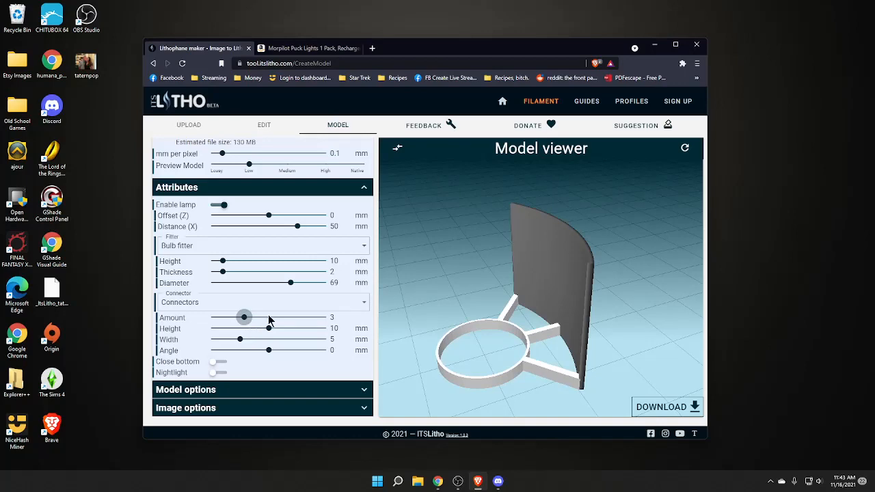
drag(244, 317, 260, 317)
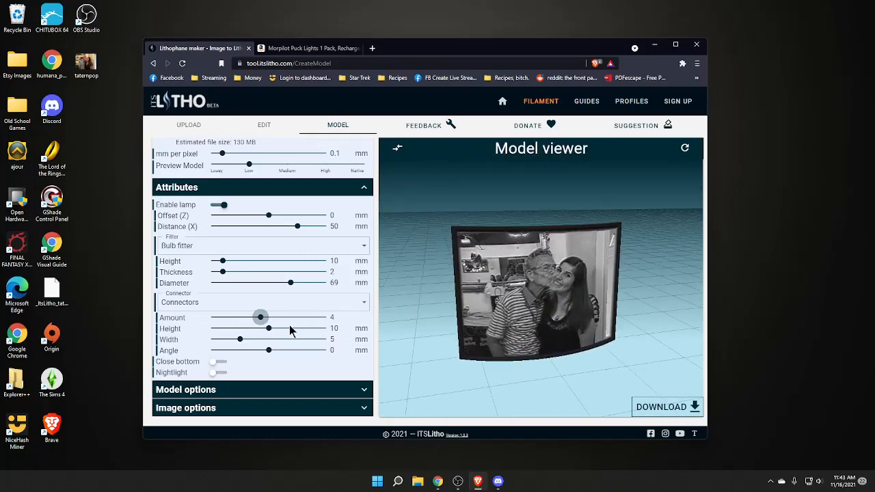
scroll(down, 3)
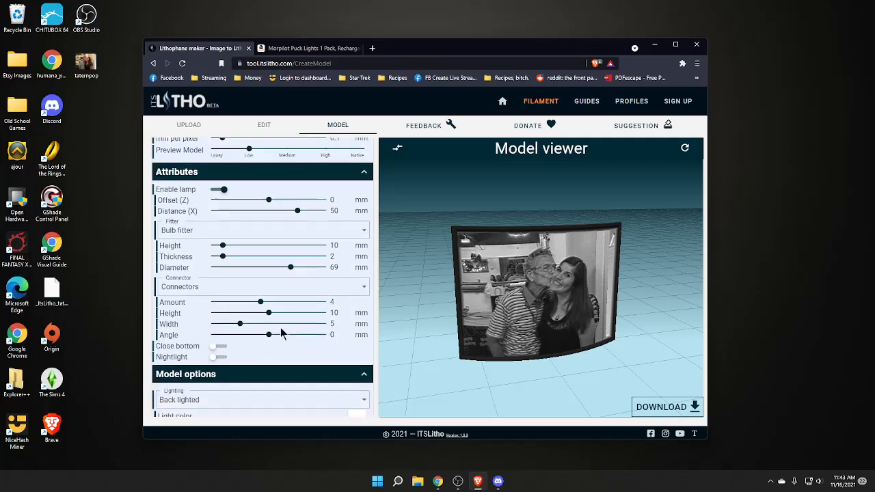
scroll(down, 3)
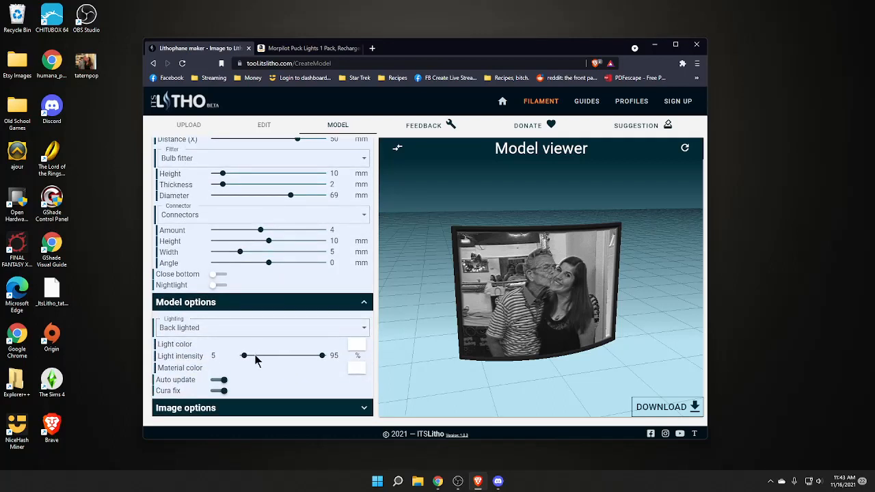
scroll(up, 3)
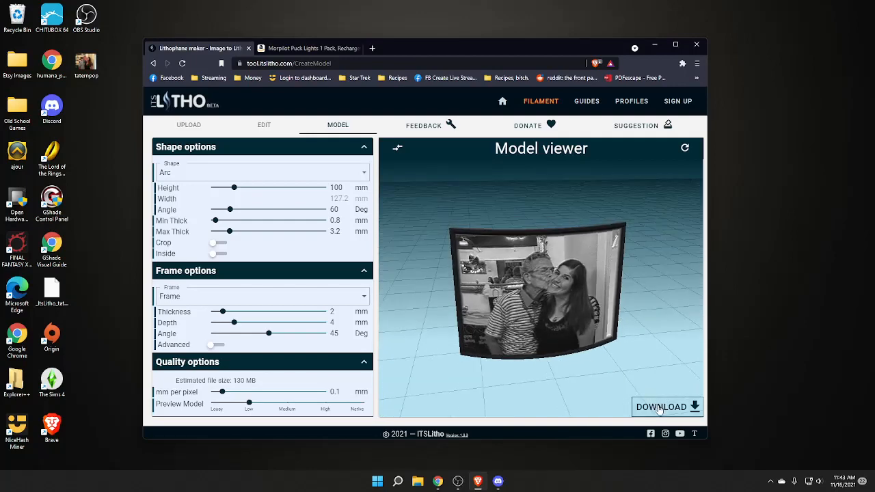
Generate the finished lithophane and start the STL download
click(660, 407)
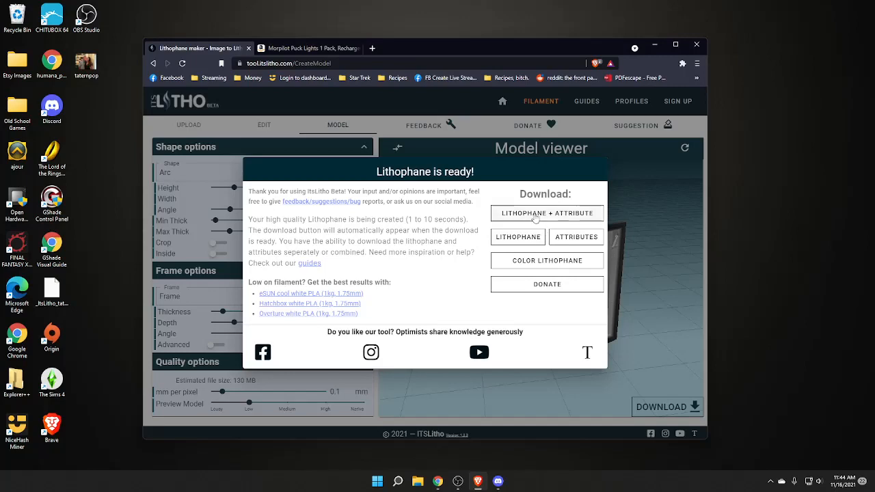
mouse_move(541, 216)
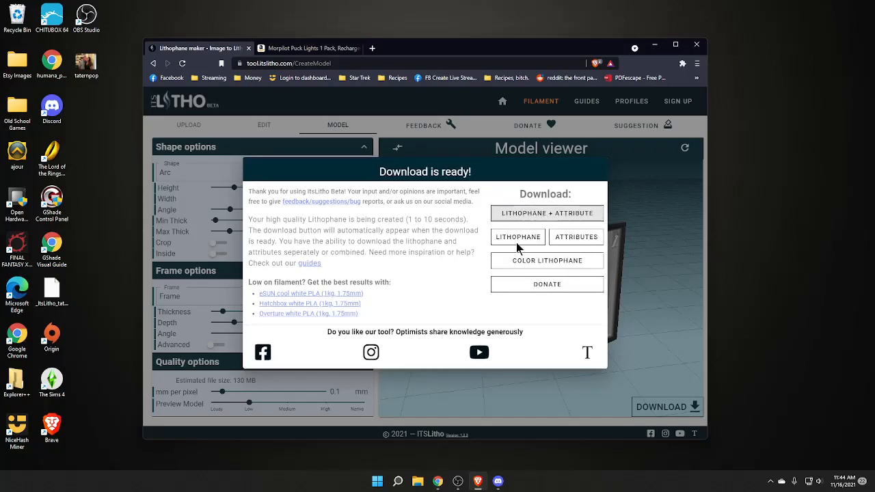
click(517, 236)
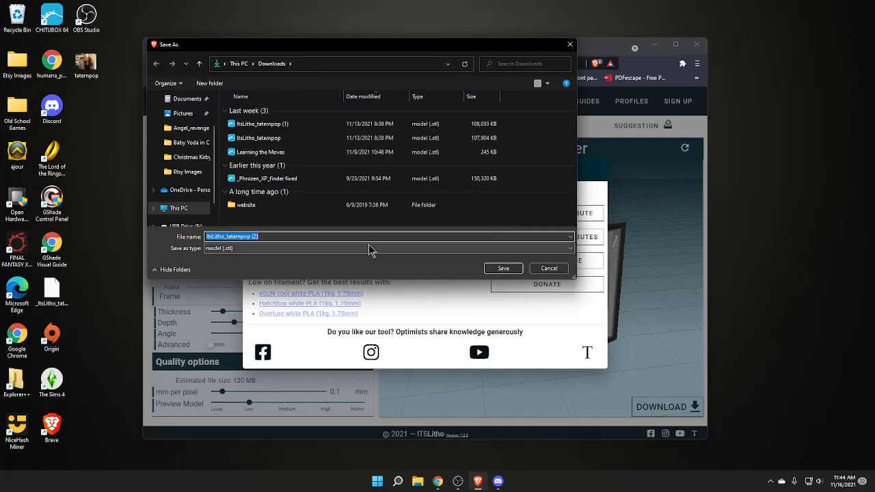
mouse_move(347, 248)
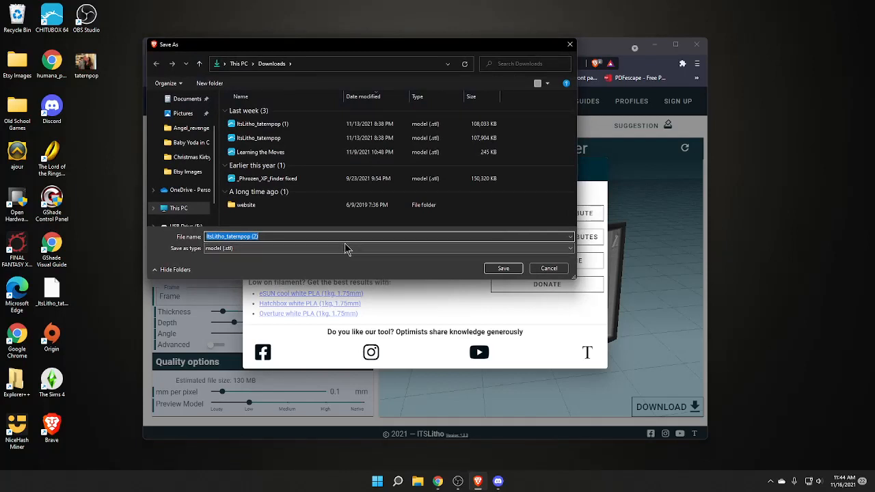
mouse_move(312, 257)
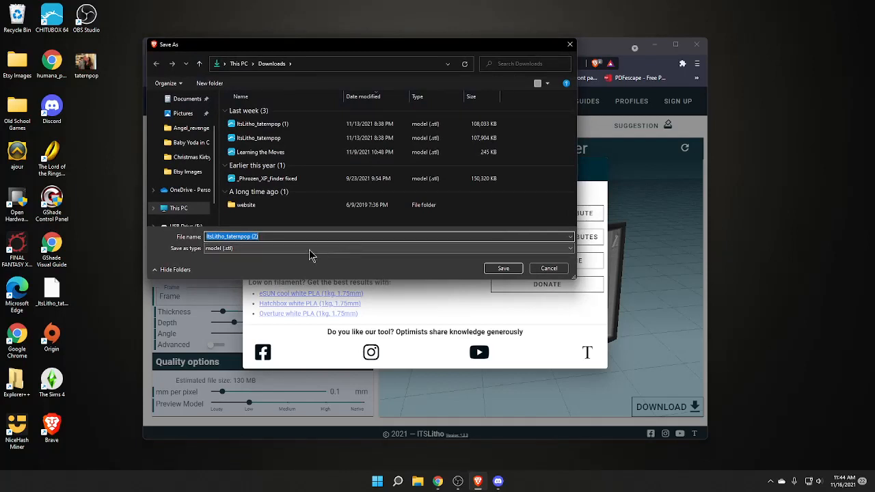
mouse_move(421, 268)
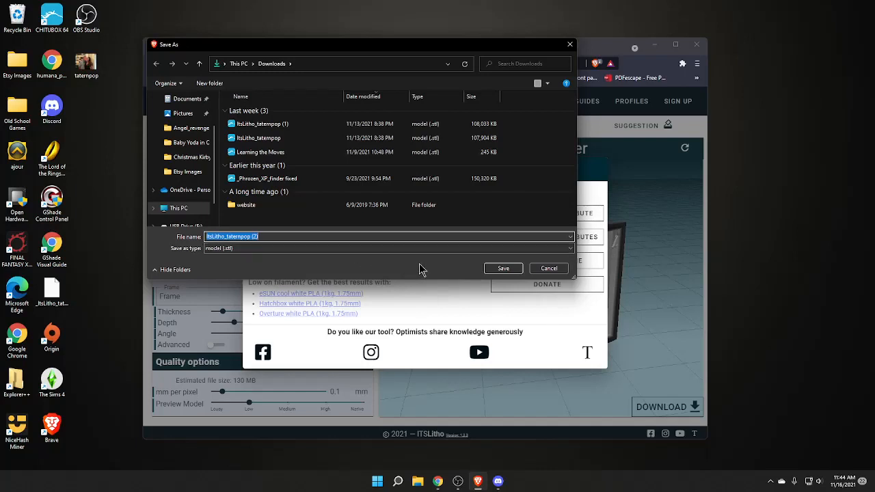
Save the lithophane STL file to the Desktop
click(266, 136)
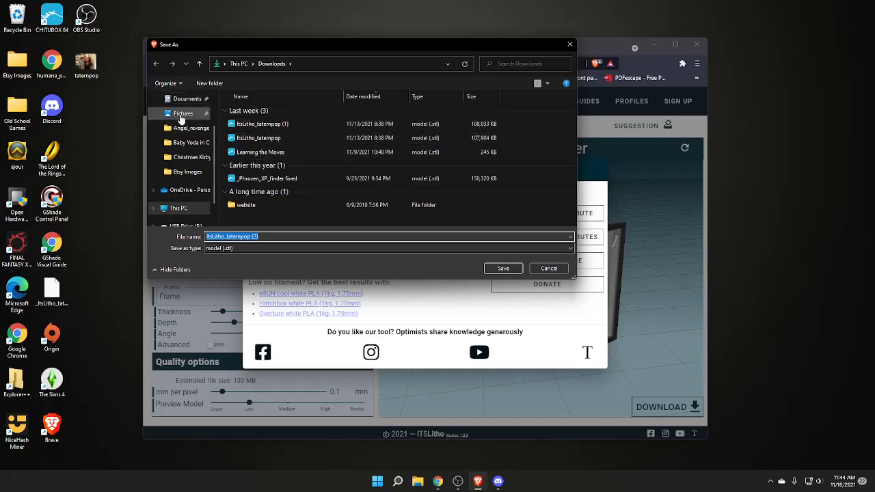
click(182, 118)
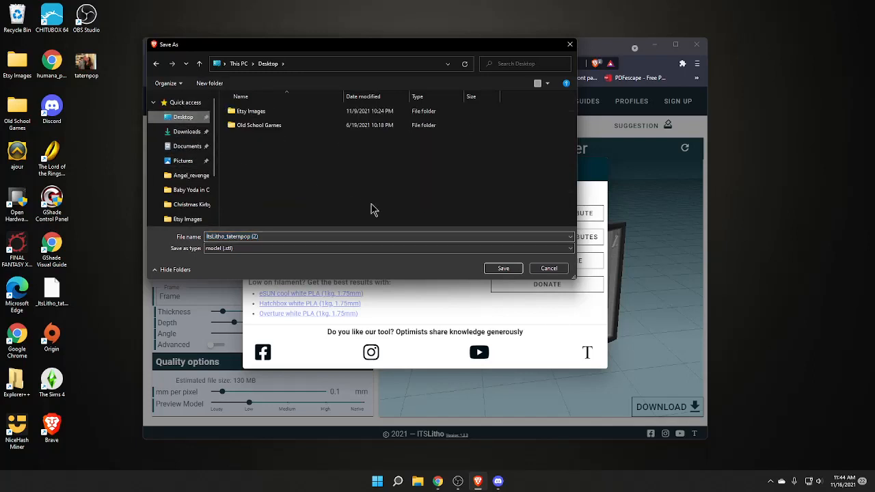
click(503, 268)
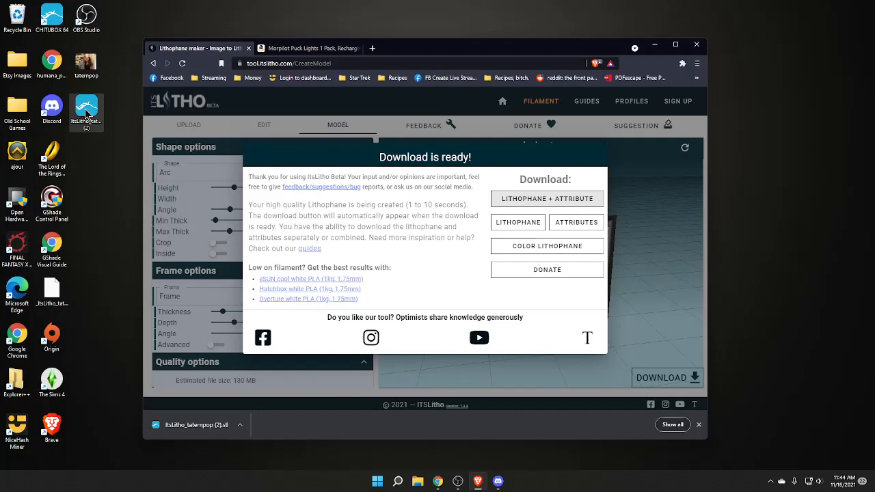
Load the downloaded STL in CHITUBOX and orbit to inspect the picture, stand and base ring
click(52, 14)
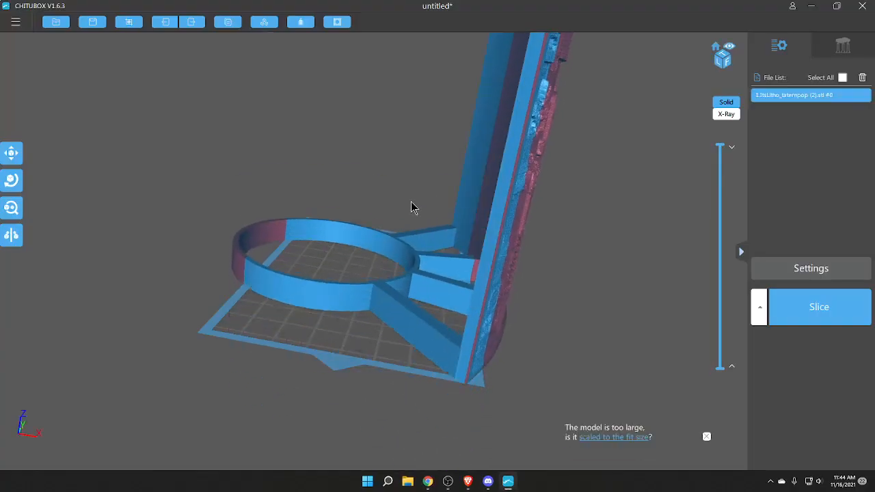
drag(410, 208, 539, 313)
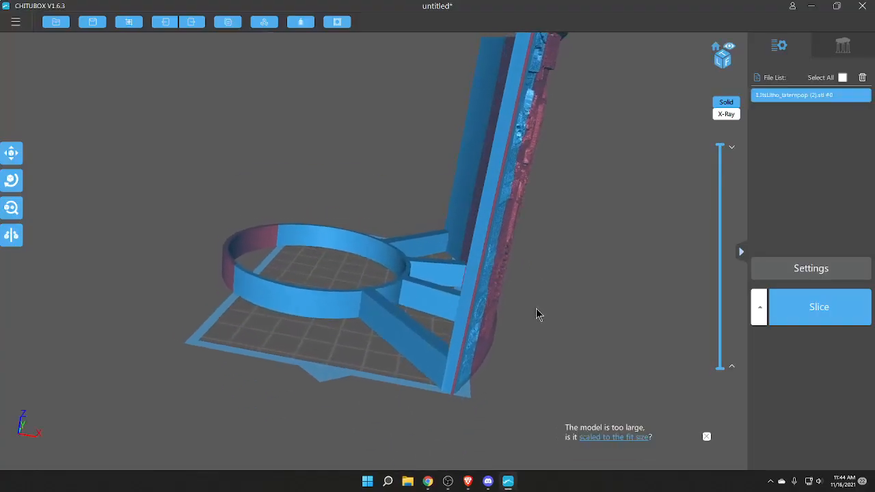
drag(536, 314, 499, 289)
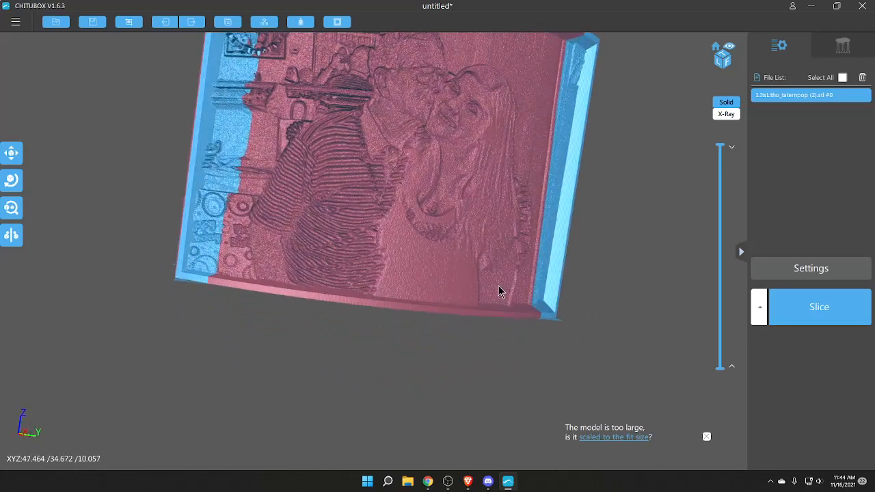
drag(499, 289, 430, 265)
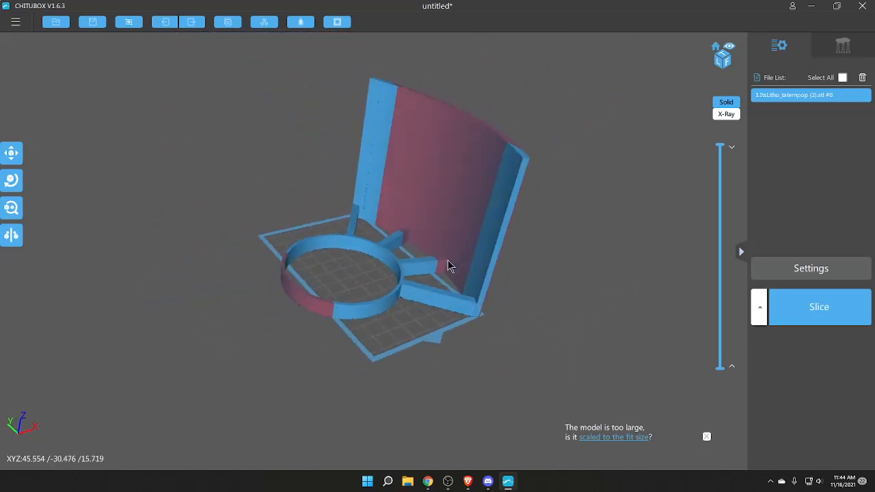
drag(450, 265, 418, 306)
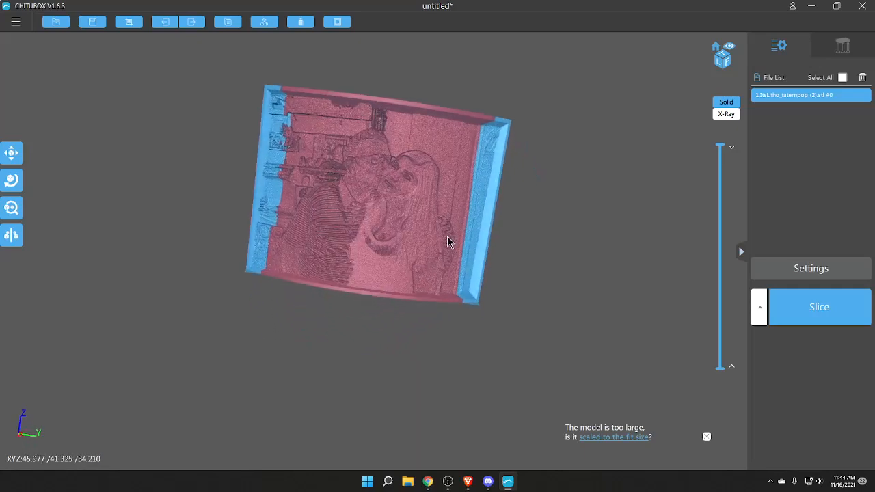
drag(450, 242, 362, 242)
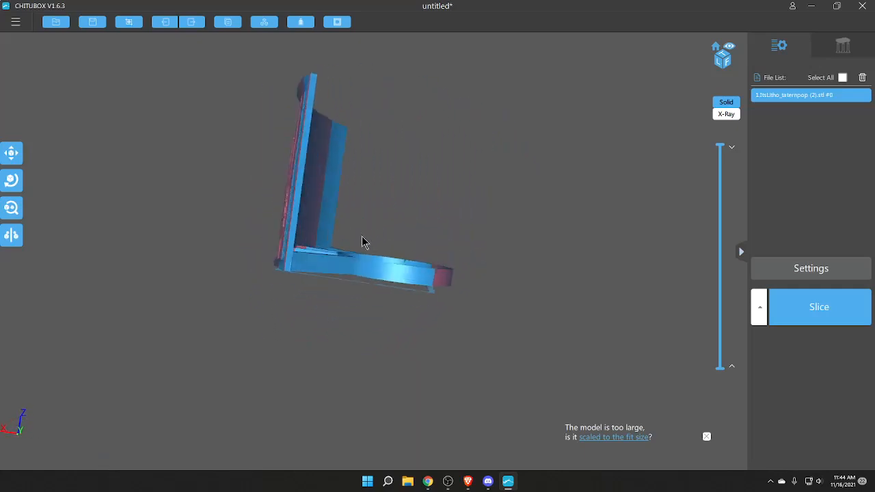
drag(362, 240, 497, 263)
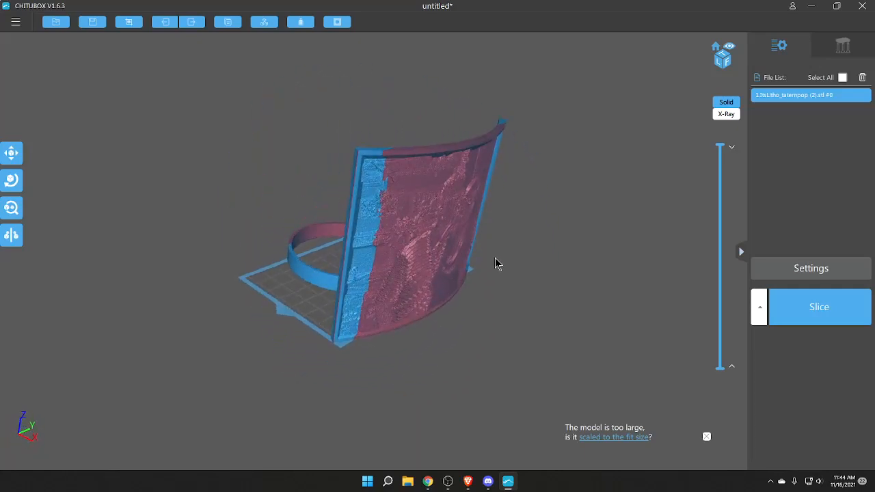
drag(497, 264, 344, 299)
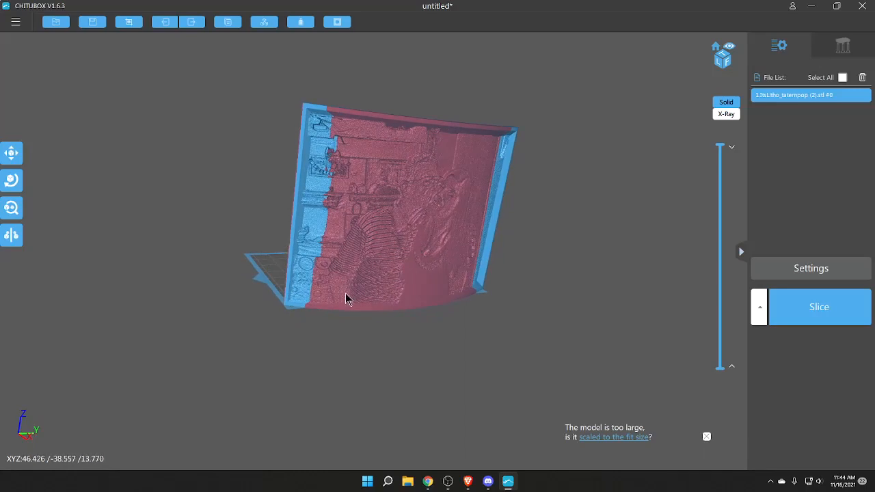
drag(344, 298, 297, 273)
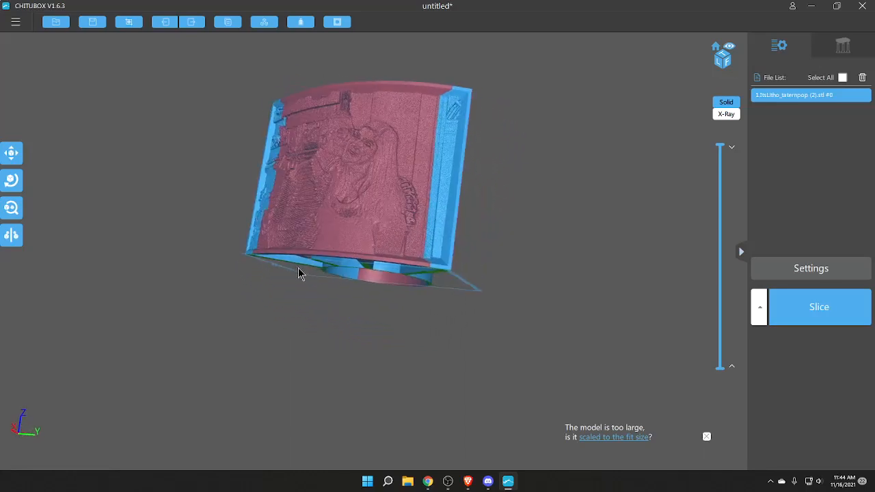
Adjust the model's position on the plate with the Move tool, then quit CHITUBOX
click(11, 153)
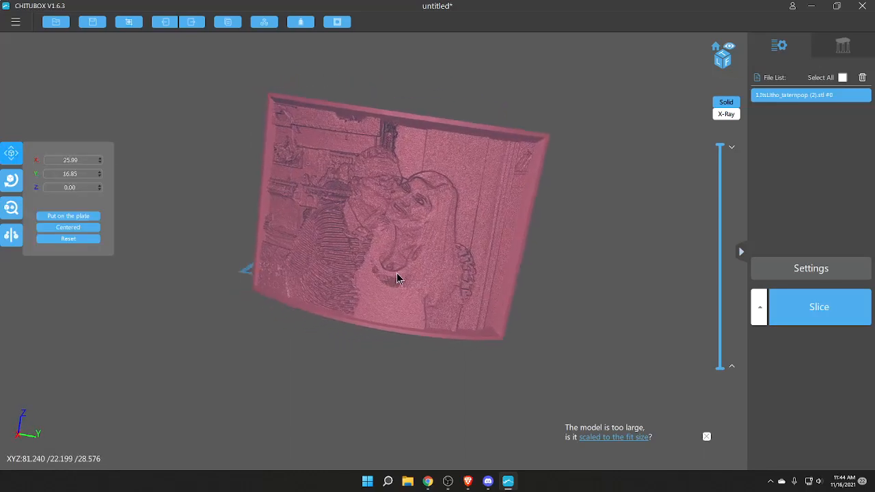
drag(399, 279, 366, 251)
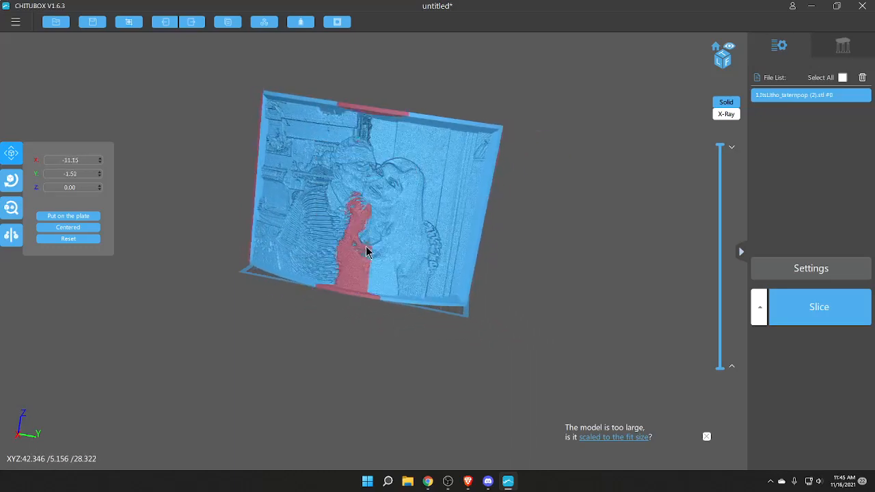
drag(366, 251, 399, 293)
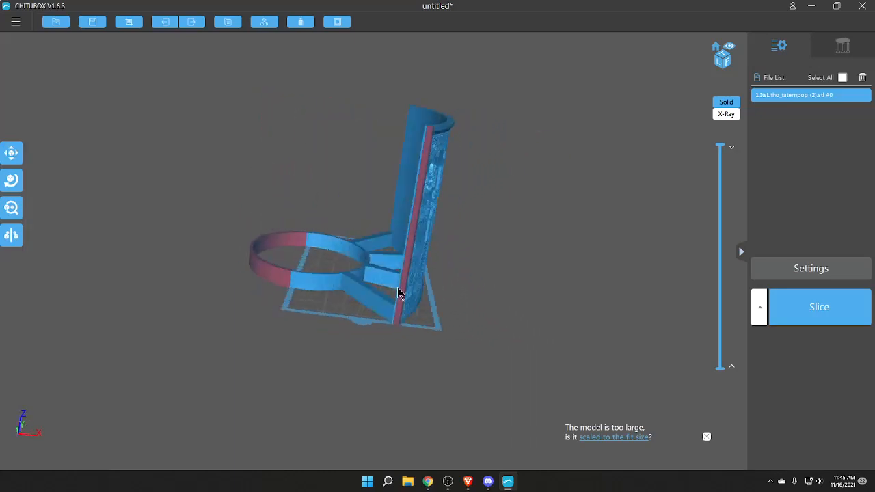
drag(399, 294, 317, 283)
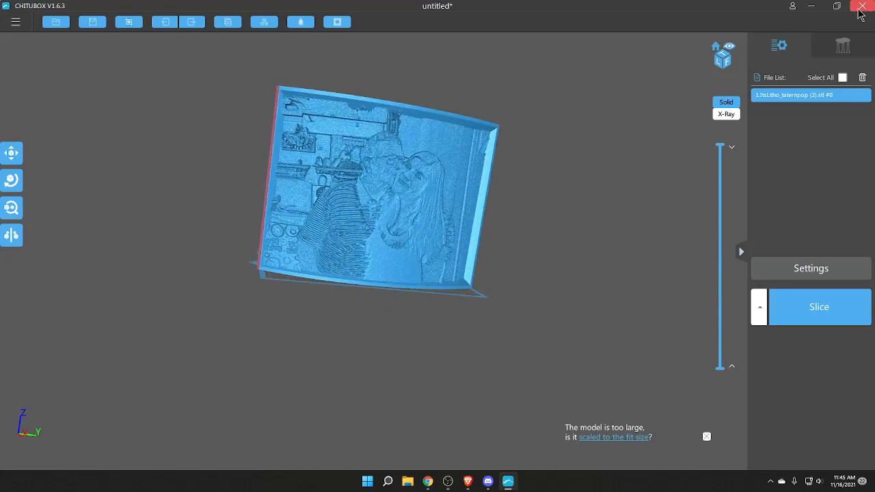
click(861, 5)
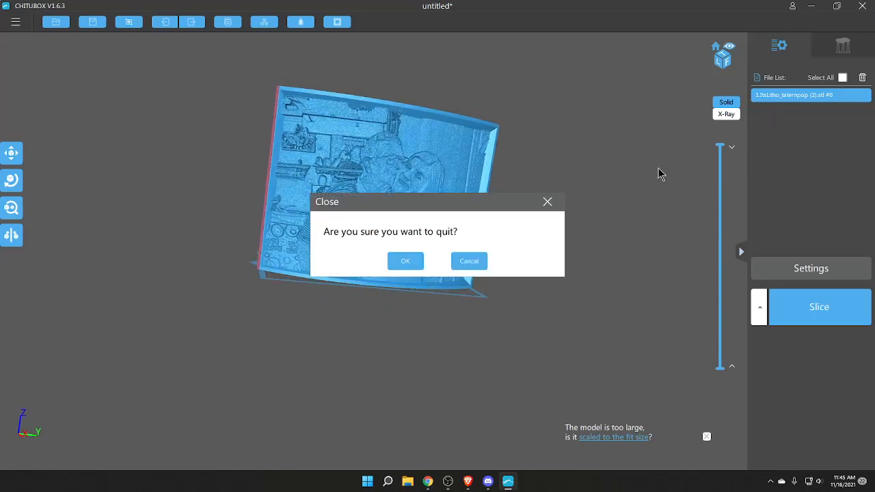